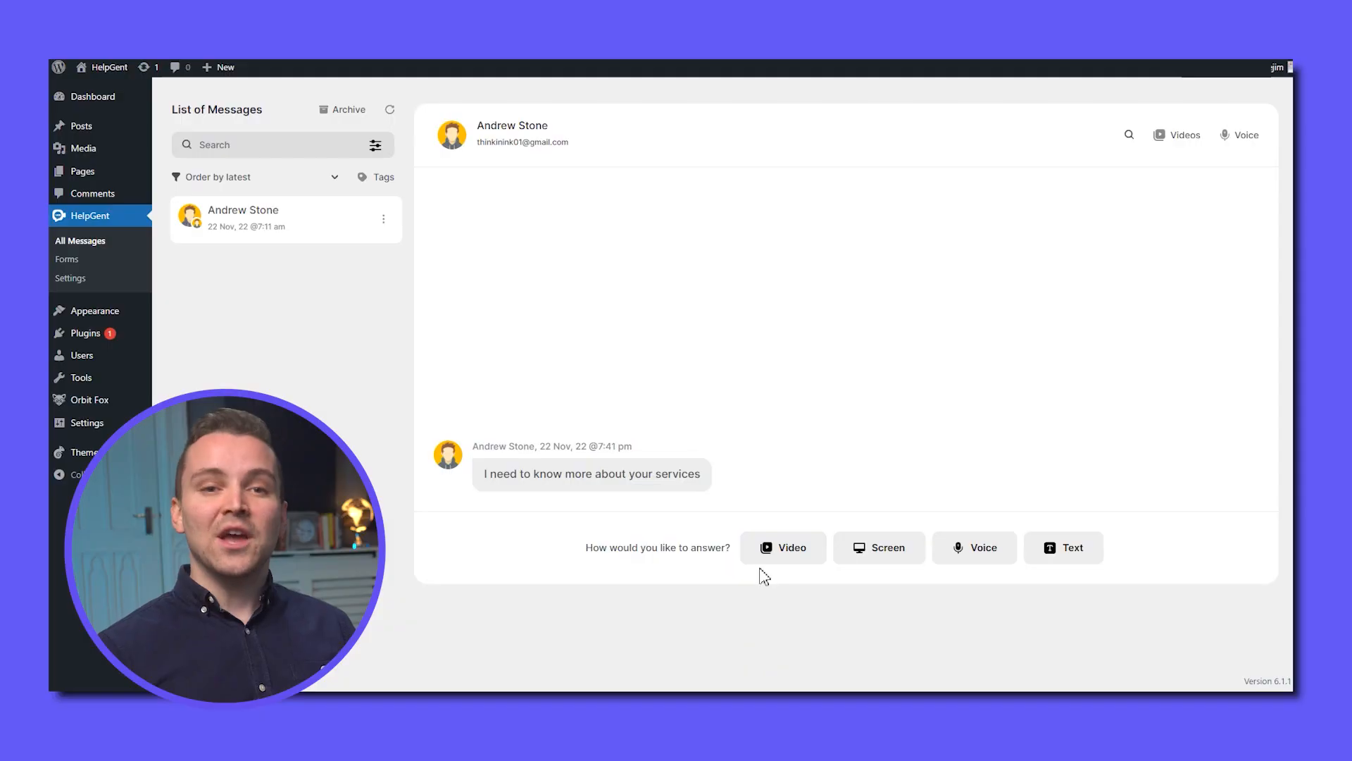
# Begin a screen-recording reply in Andrew's conversation, sharing the entire screen via Chrome's dialog.
pyautogui.click(783, 546)
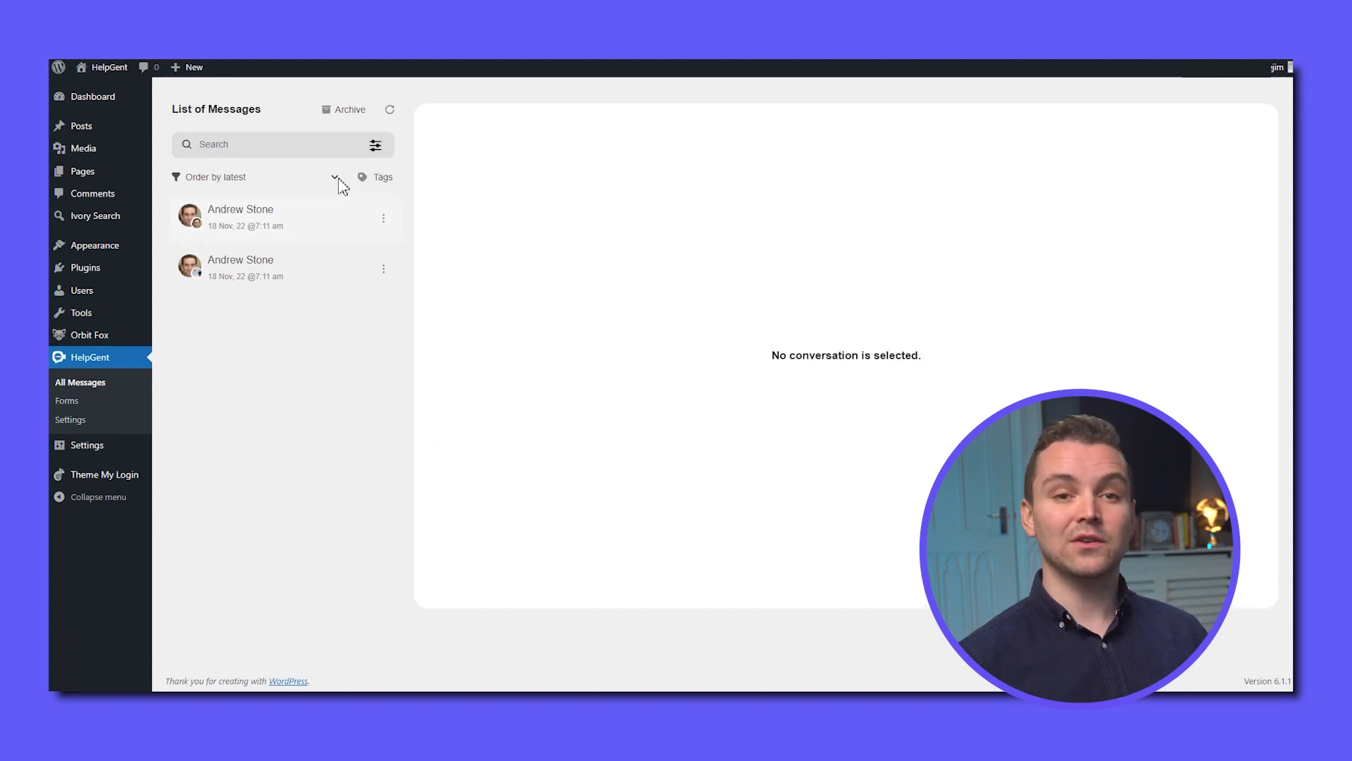
pyautogui.moveTo(255, 183)
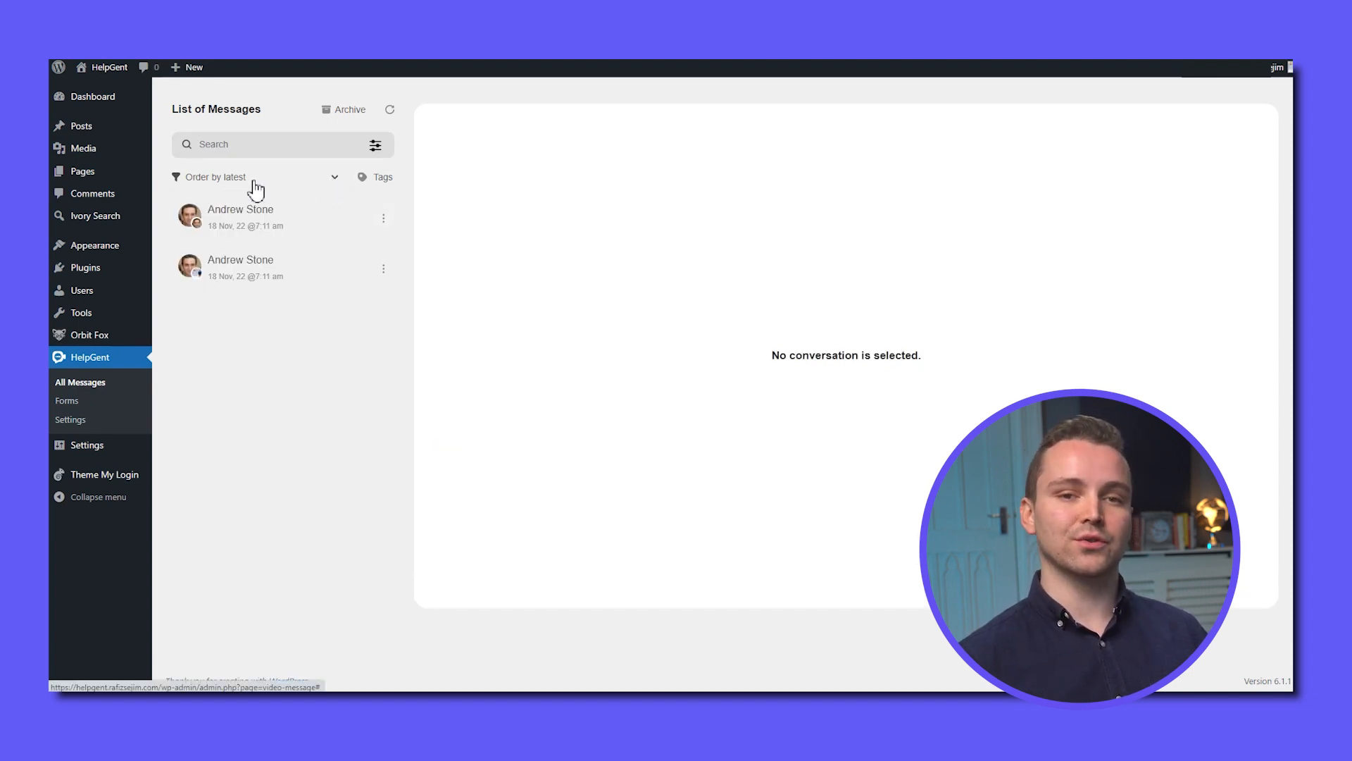
pyautogui.click(383, 218)
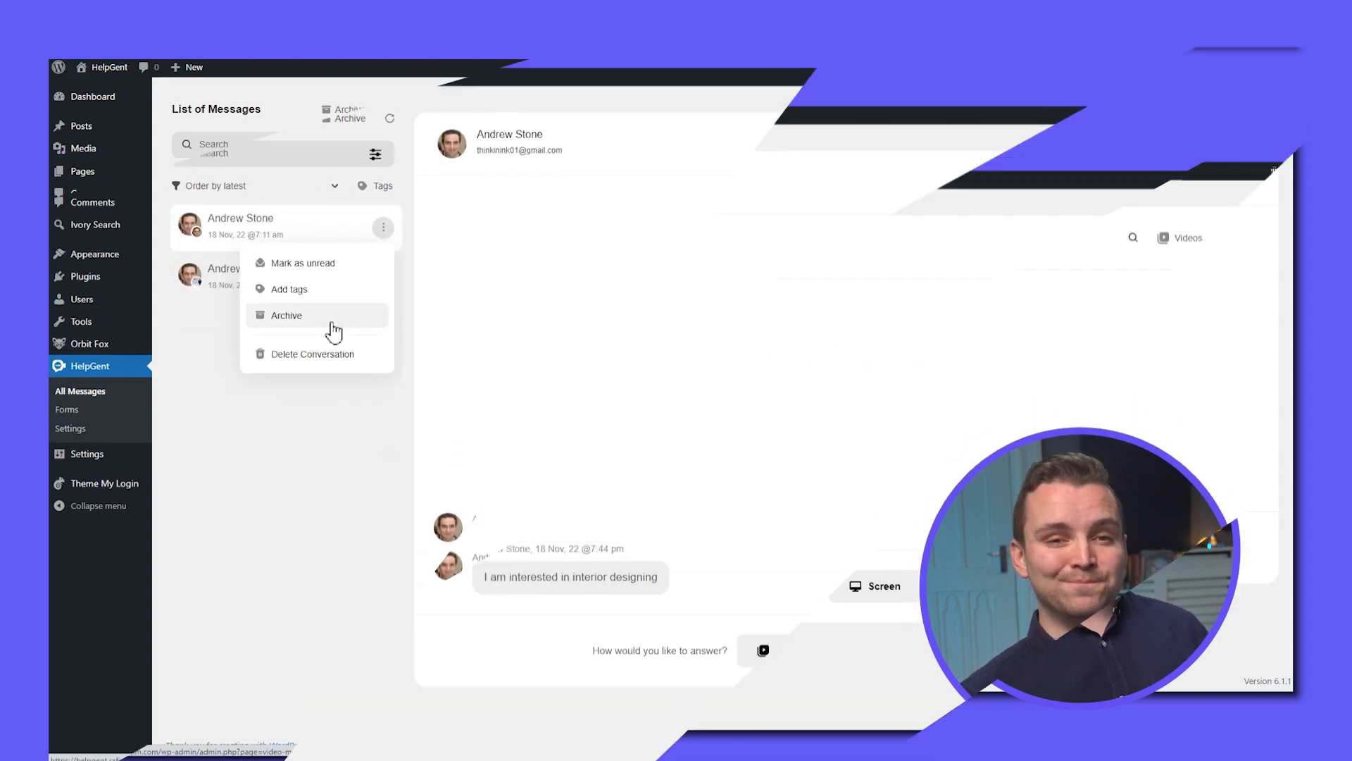
pyautogui.click(874, 586)
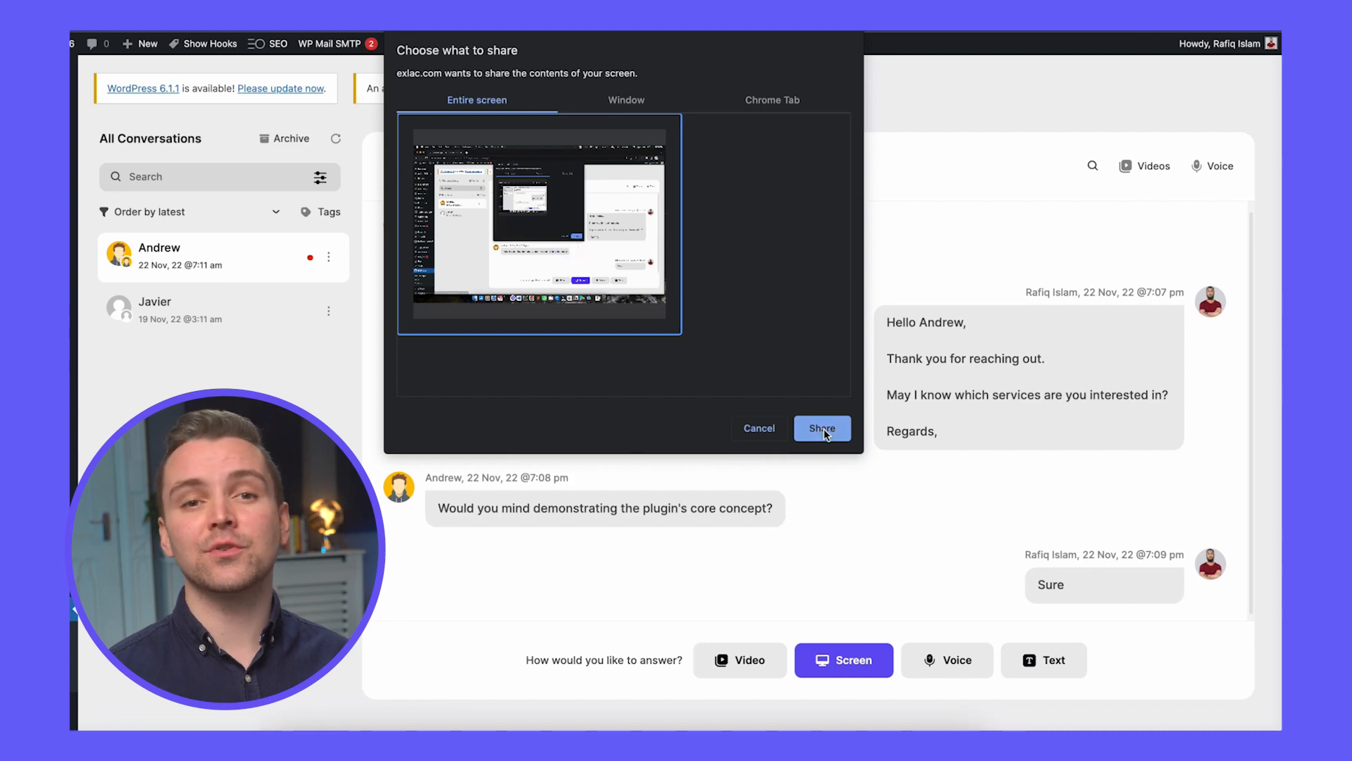
pyautogui.click(821, 429)
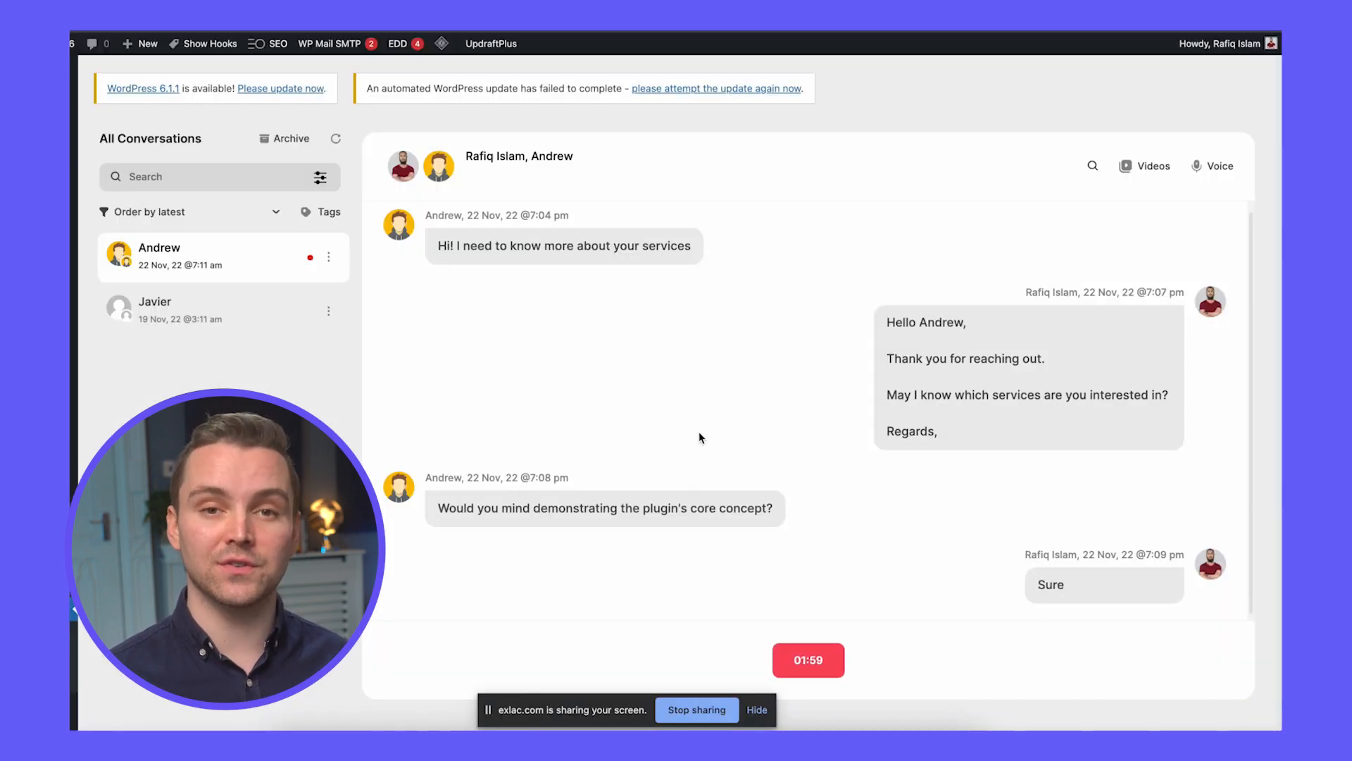